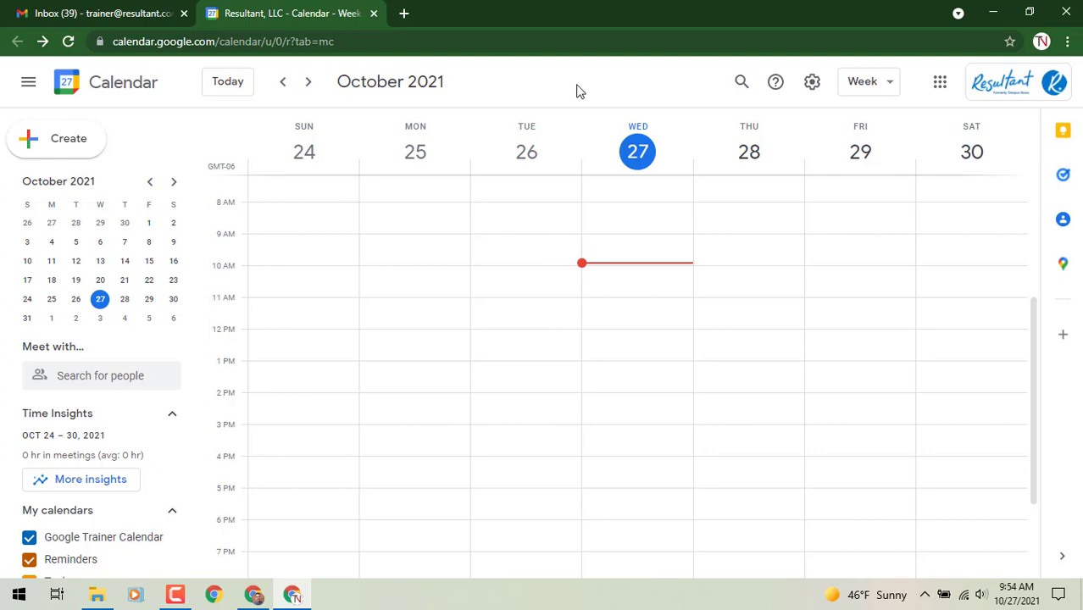
{"action": "mouse_move", "coordinate": [648, 310]}
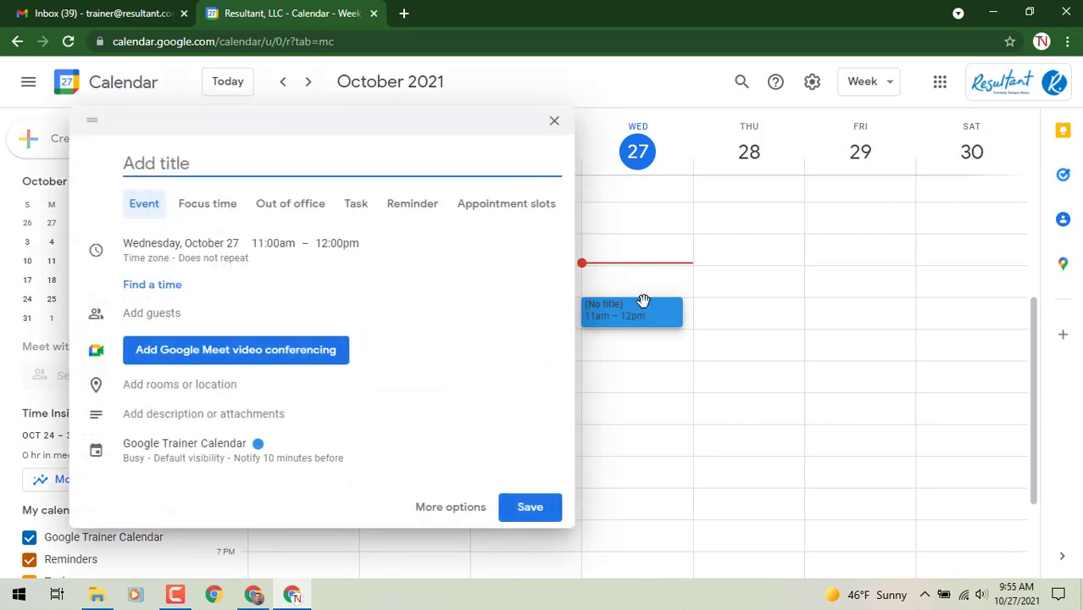
Title the Wednesday 11am–12pm event draft 'Emails'
{"action": "type", "text": "Ema"}
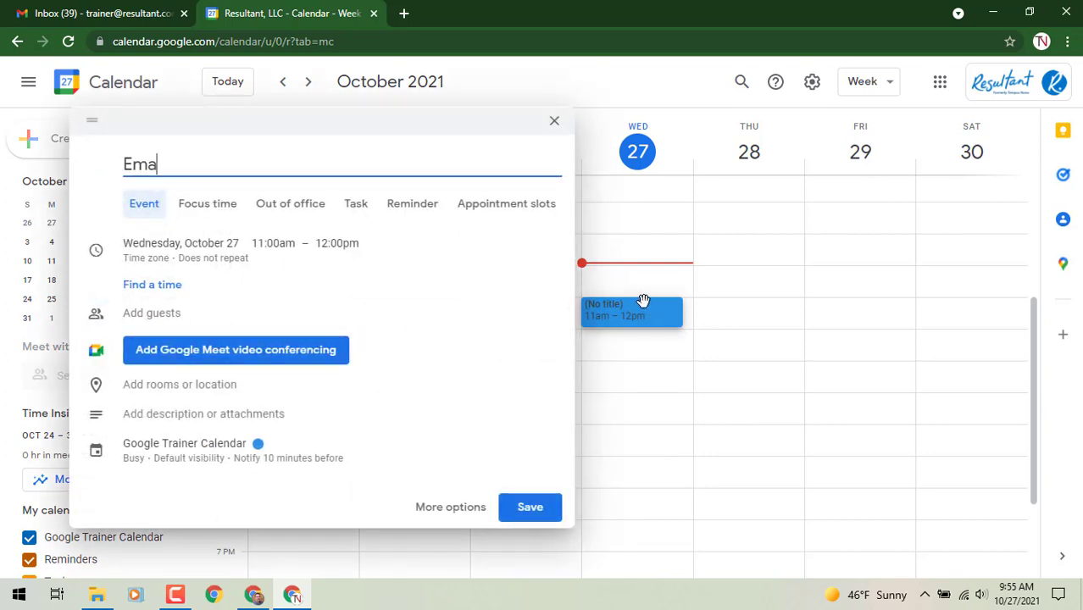
{"action": "type", "text": "ils"}
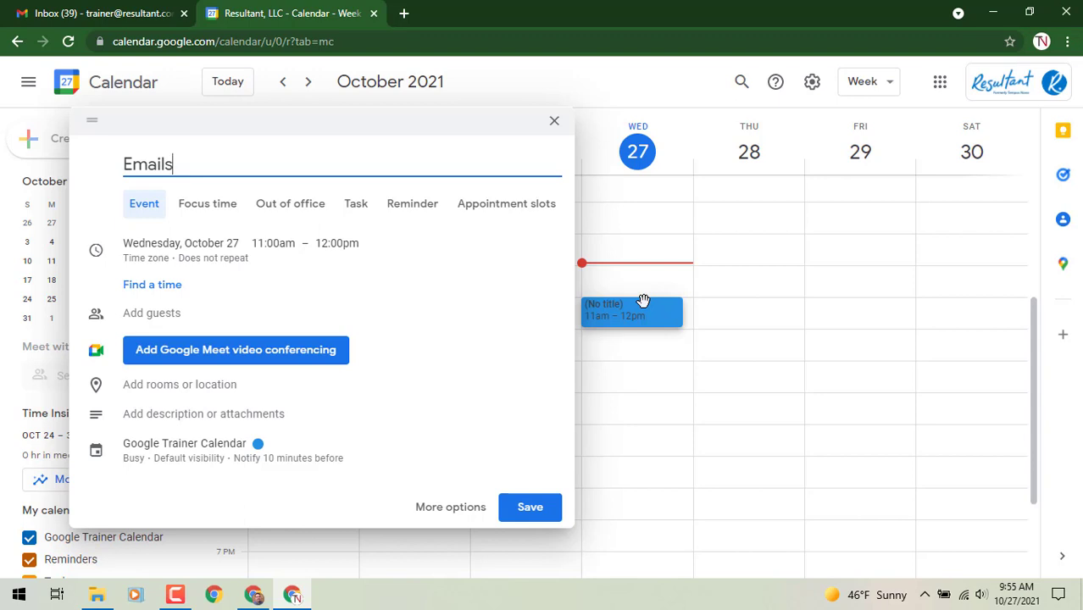
{"action": "mouse_move", "coordinate": [219, 192]}
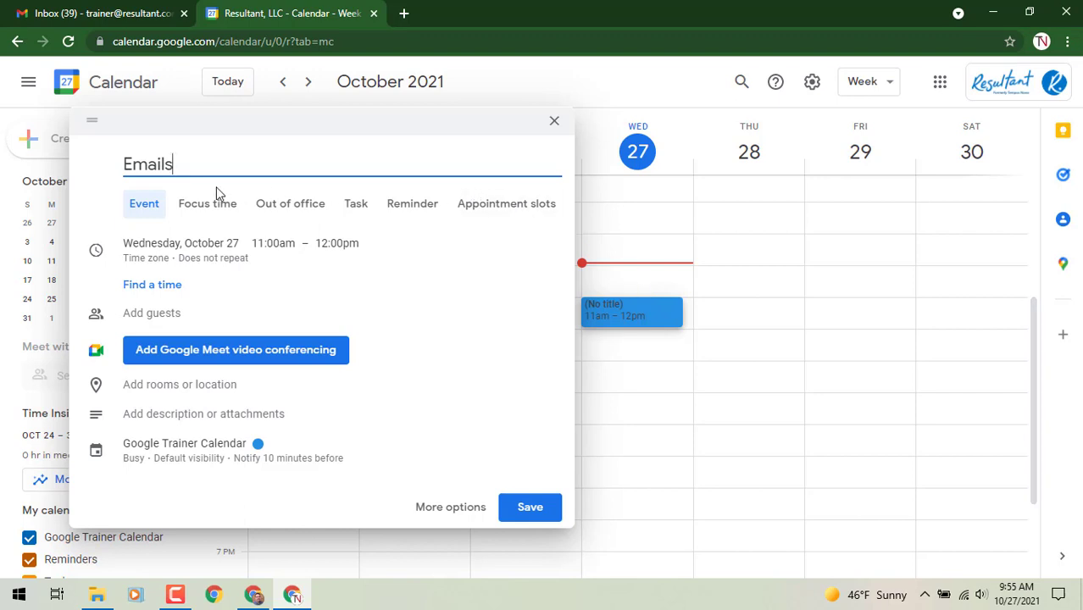
{"action": "mouse_move", "coordinate": [208, 204]}
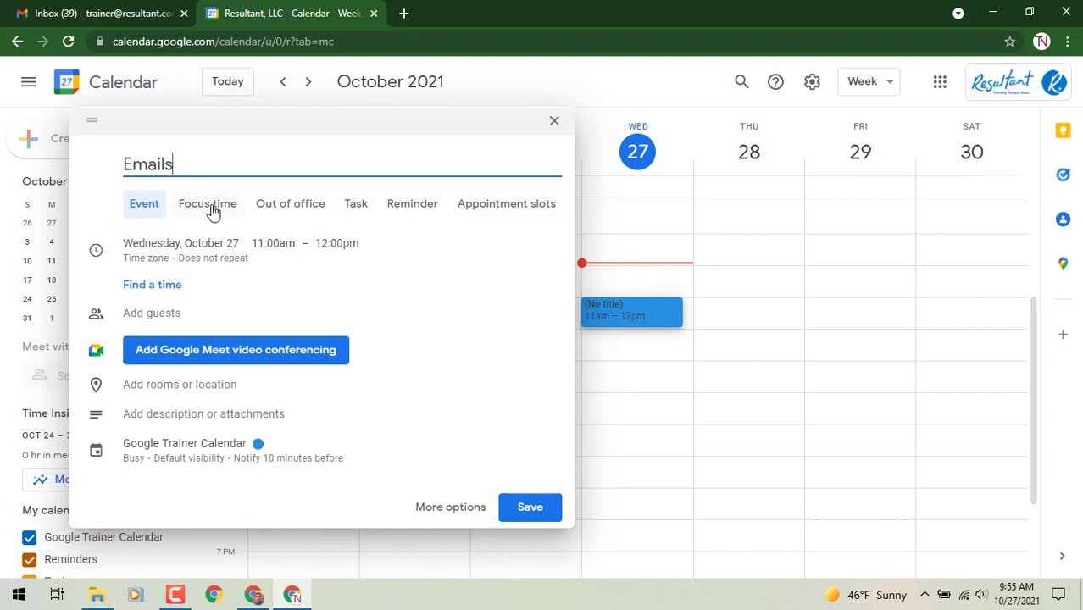
Make the Emails event a Focus time block that automatically declines new and existing meetings
{"action": "left_click", "coordinate": [207, 204]}
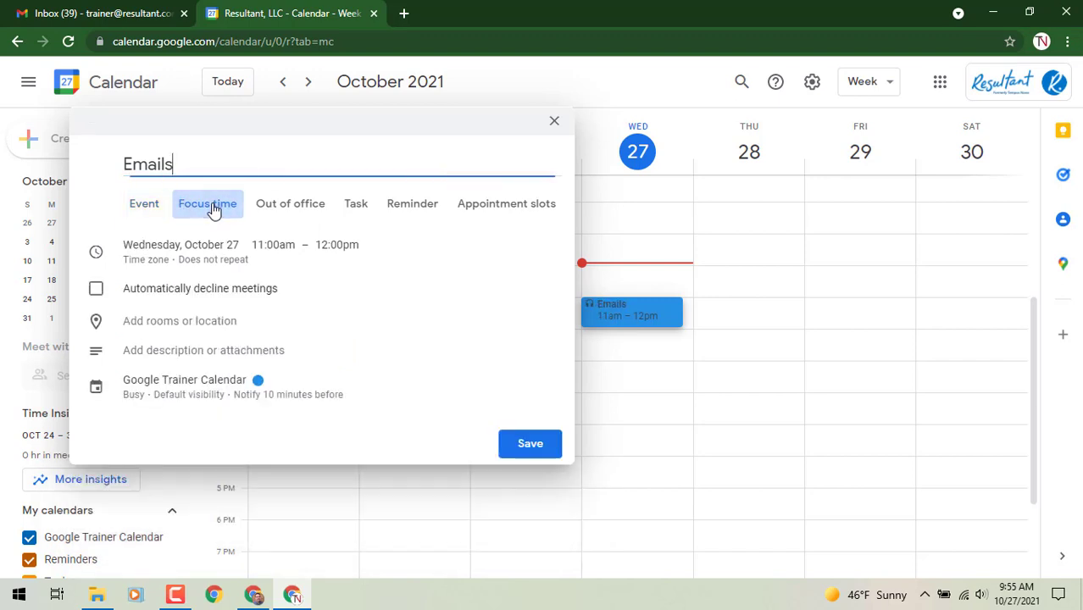
{"action": "mouse_move", "coordinate": [218, 206]}
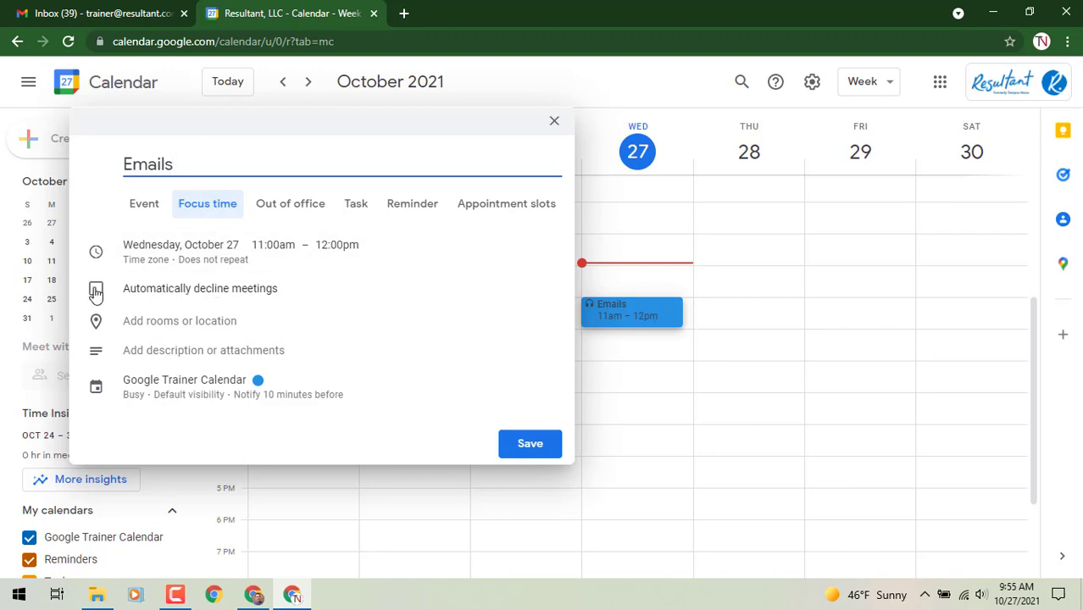
{"action": "left_click", "coordinate": [96, 294]}
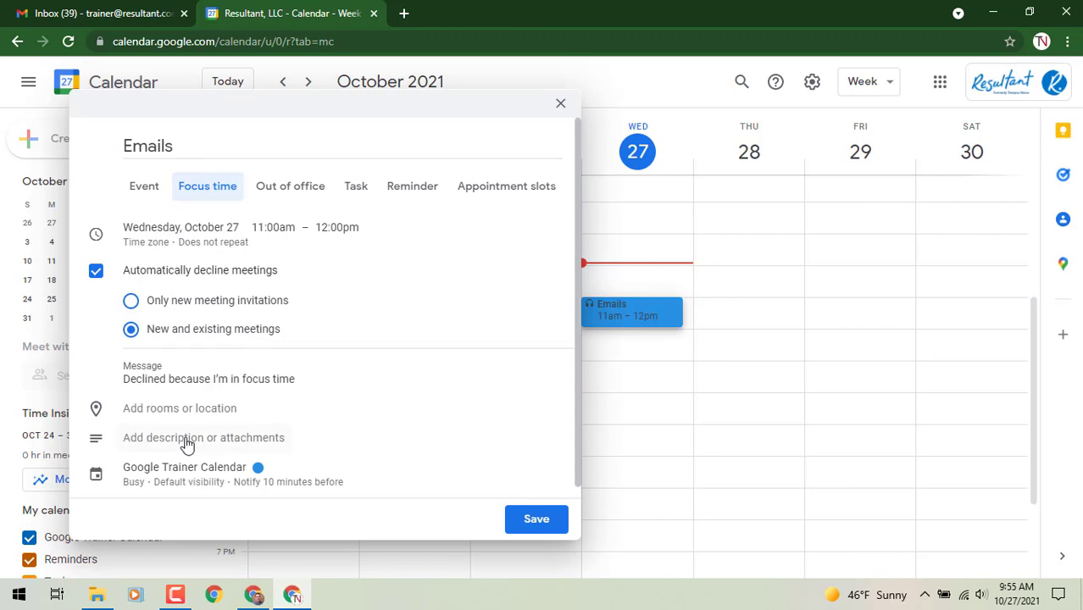
{"action": "left_click", "coordinate": [208, 379]}
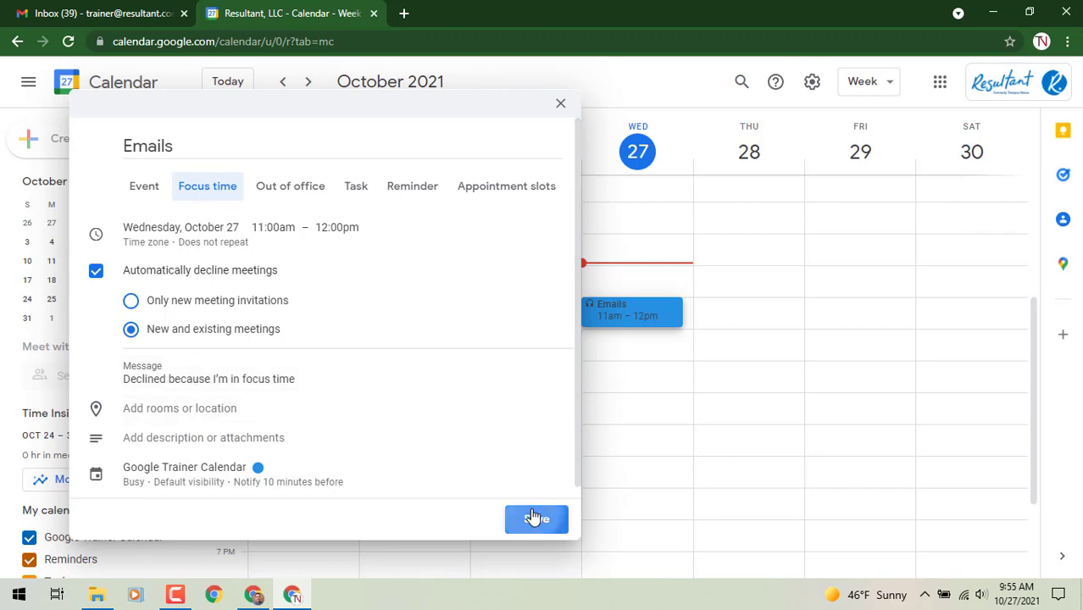
Save the Emails focus time and confirm with Save & decline
{"action": "left_click", "coordinate": [536, 518]}
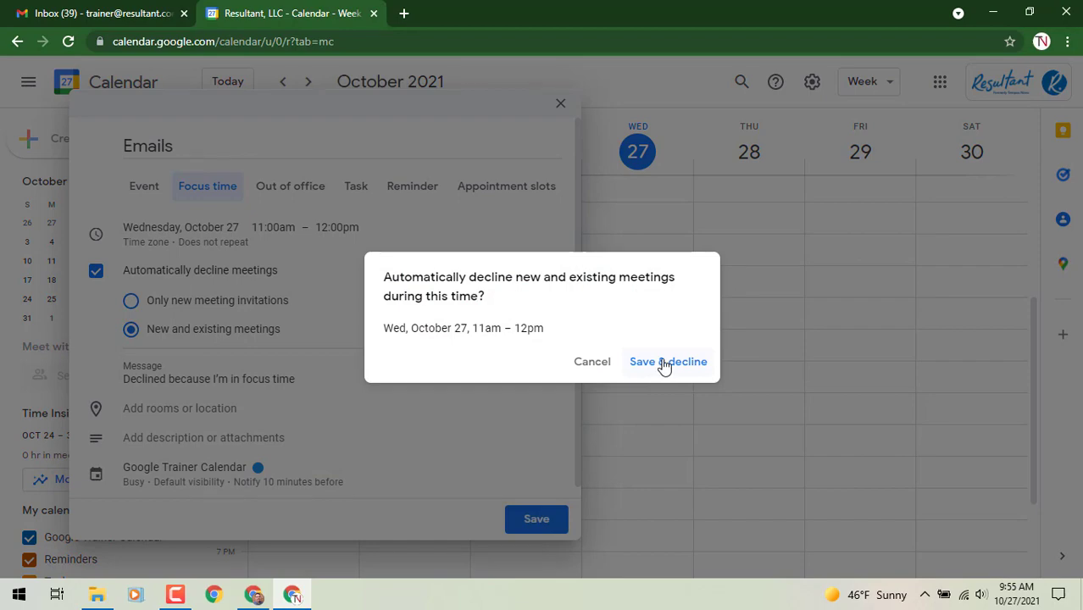
{"action": "left_click", "coordinate": [668, 361]}
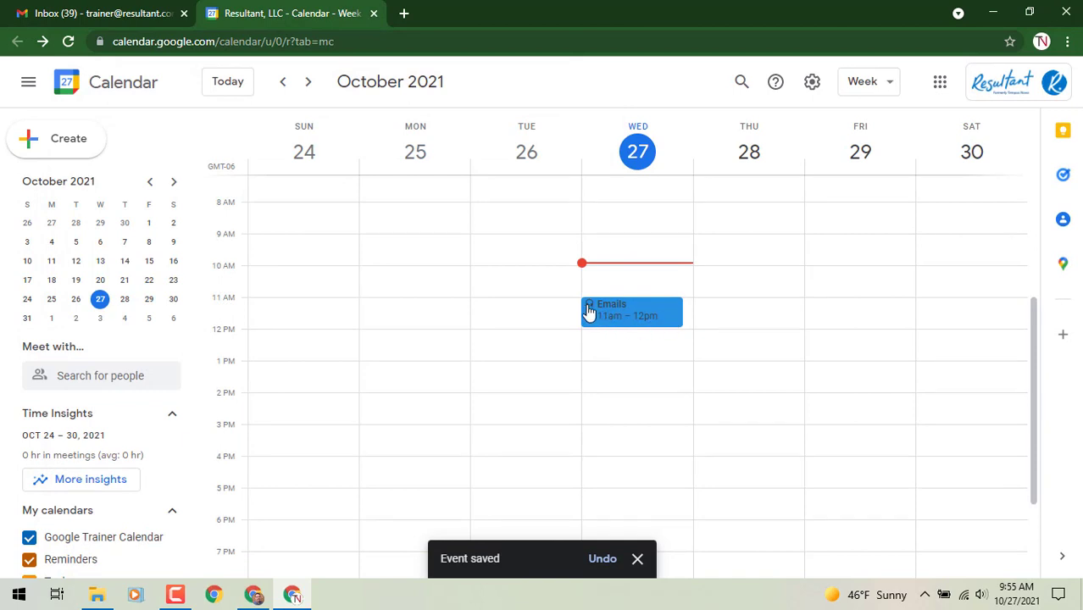
{"action": "mouse_move", "coordinate": [710, 318]}
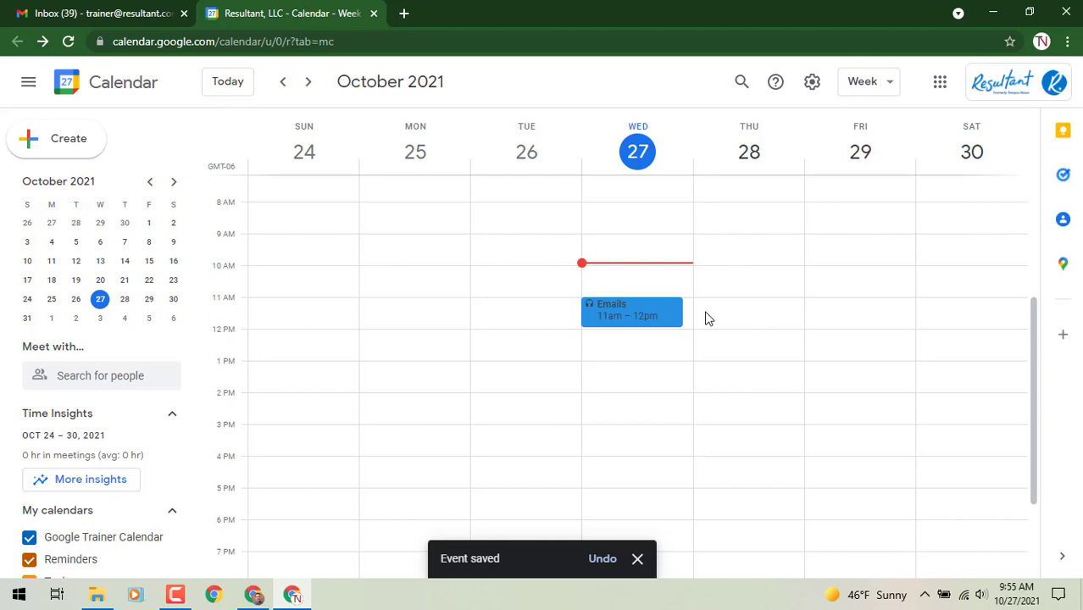
{"action": "mouse_move", "coordinate": [711, 317]}
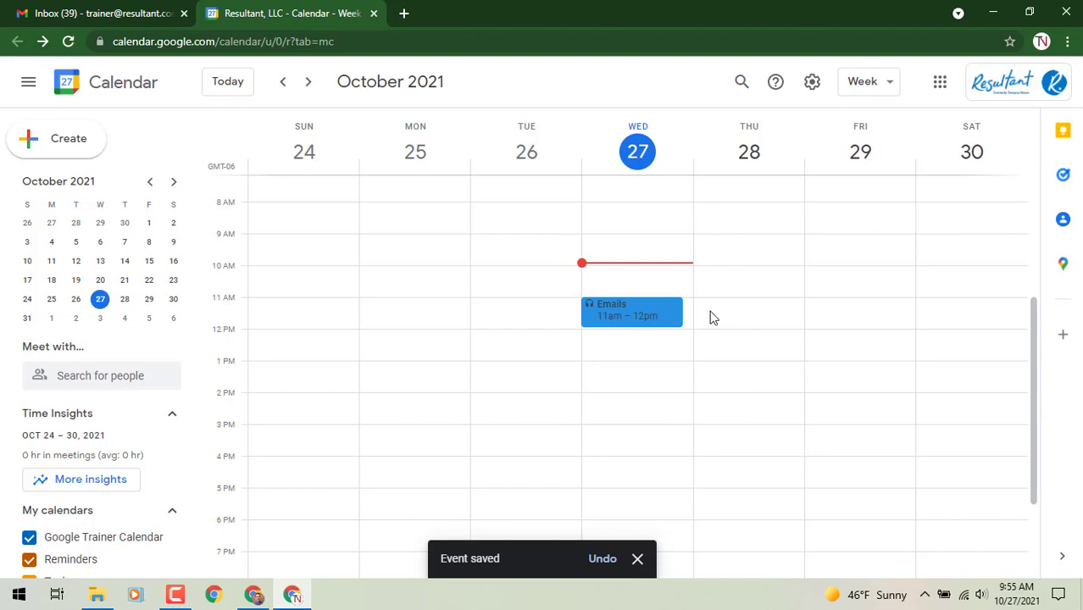
{"action": "left_click", "coordinate": [637, 558]}
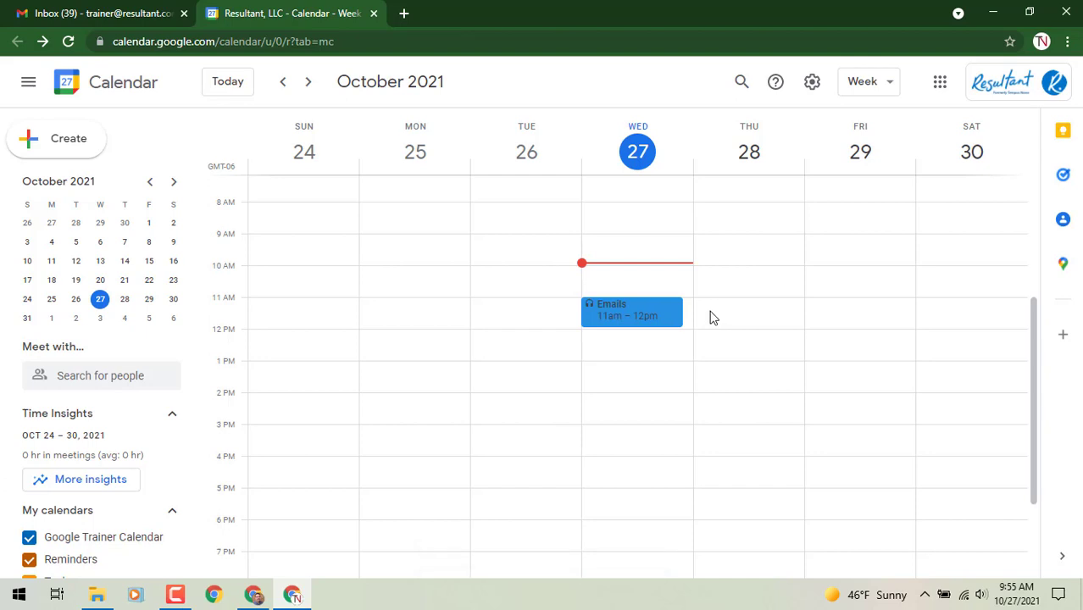